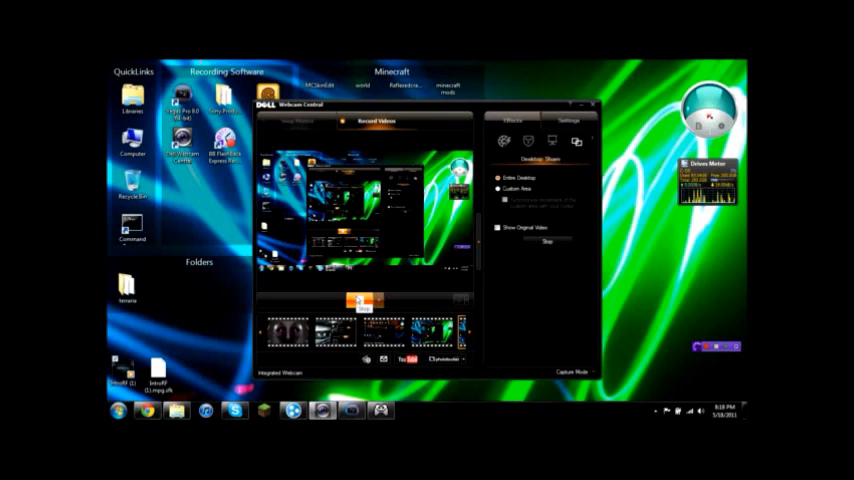
# Choose Settings... from the controller menu to open Controller Settings.
pyautogui.click(358, 302)
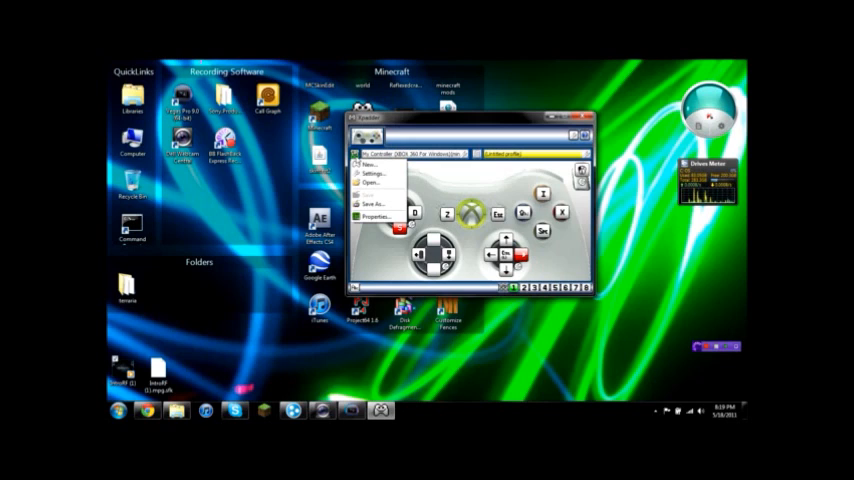
pyautogui.moveTo(374, 174)
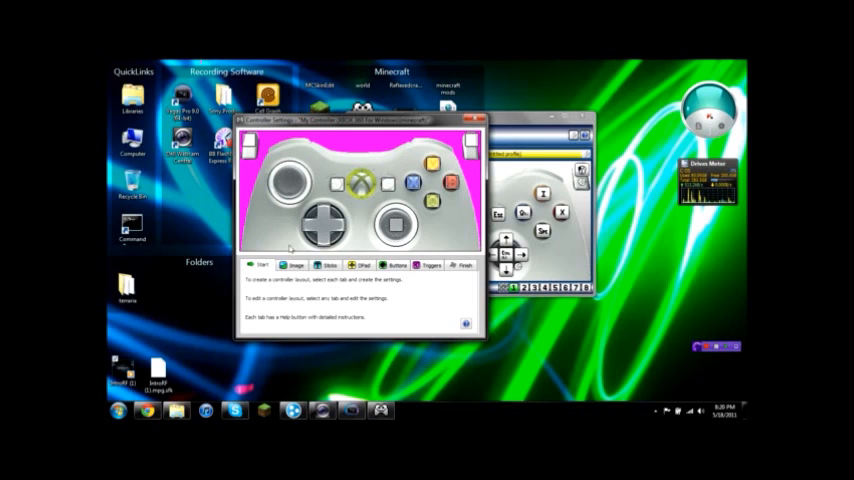
# Check the Image page, then view Stick 1: enabled with Axis Y vertical, Axis X horizontal.
pyautogui.click(296, 265)
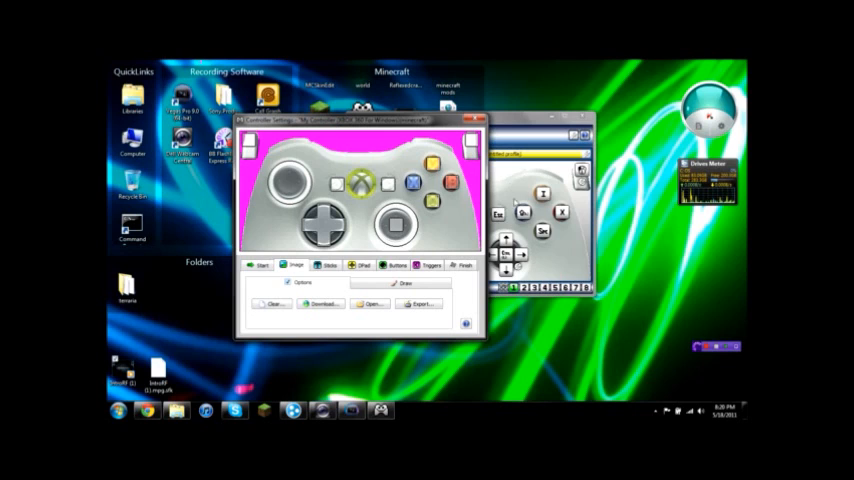
pyautogui.click(329, 265)
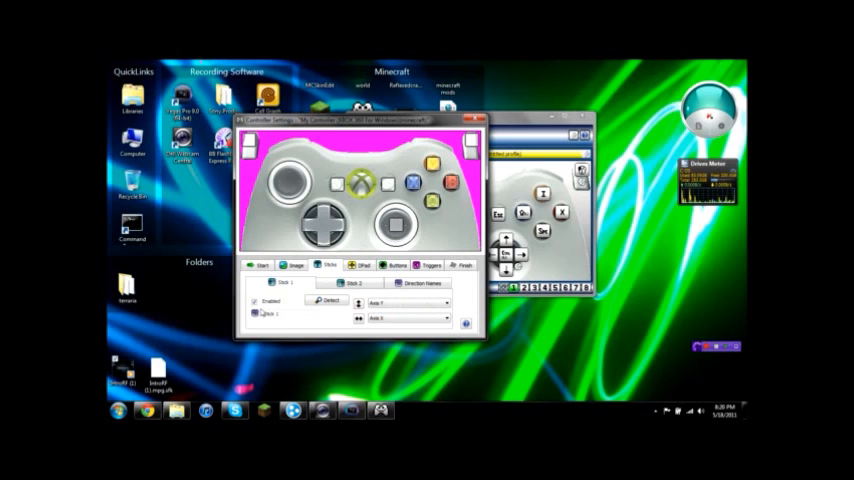
pyautogui.click(405, 318)
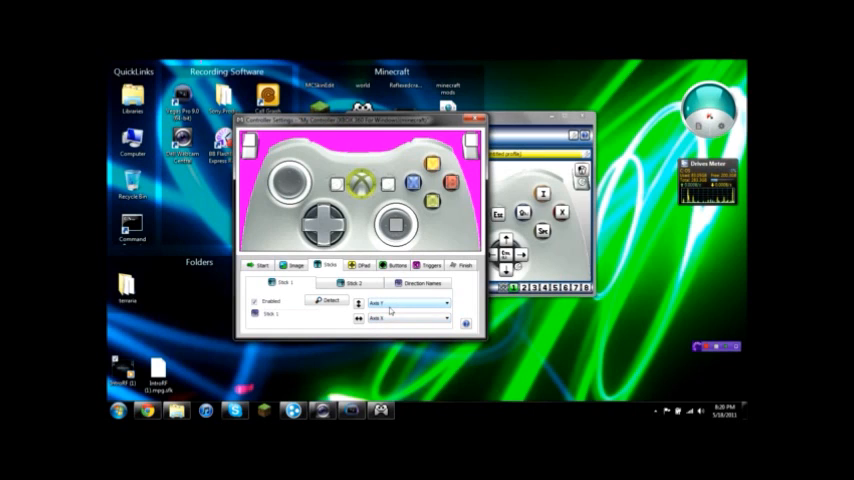
# Confirm Stick 2 uses Axis RY/RX, then view the DPad page with POV directions.
pyautogui.click(351, 282)
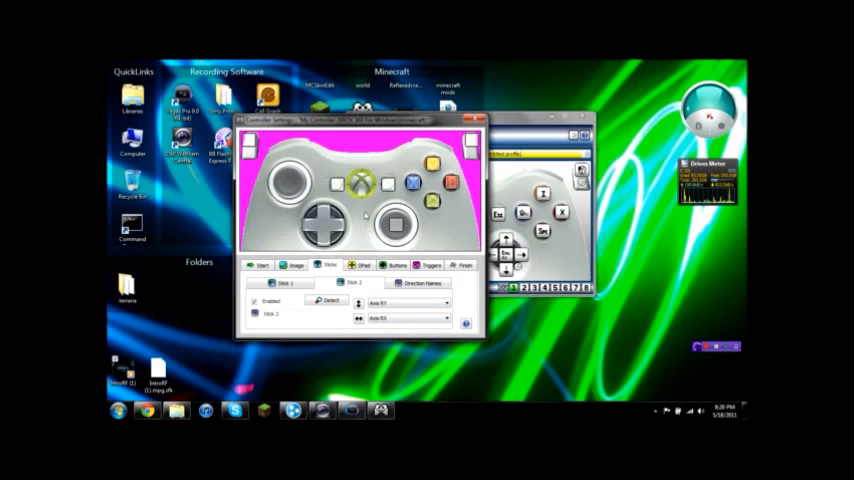
pyautogui.click(364, 265)
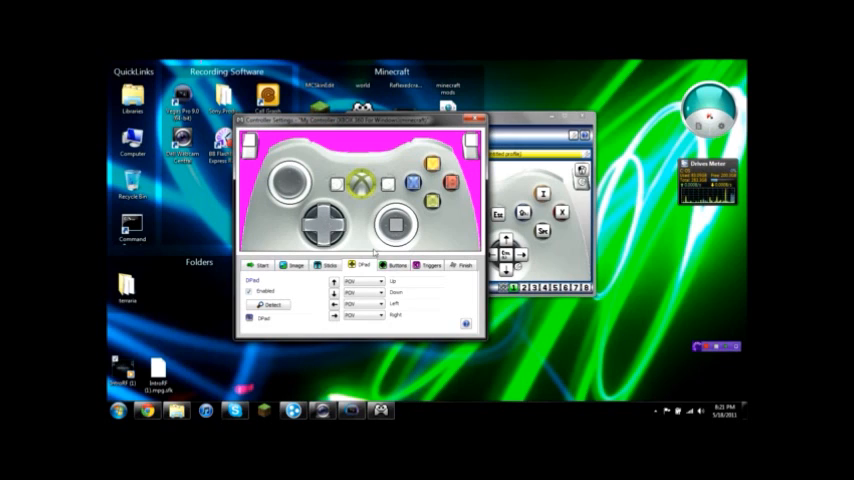
# Show the Buttons page with instructions for adding, moving and renaming buttons.
pyautogui.click(398, 265)
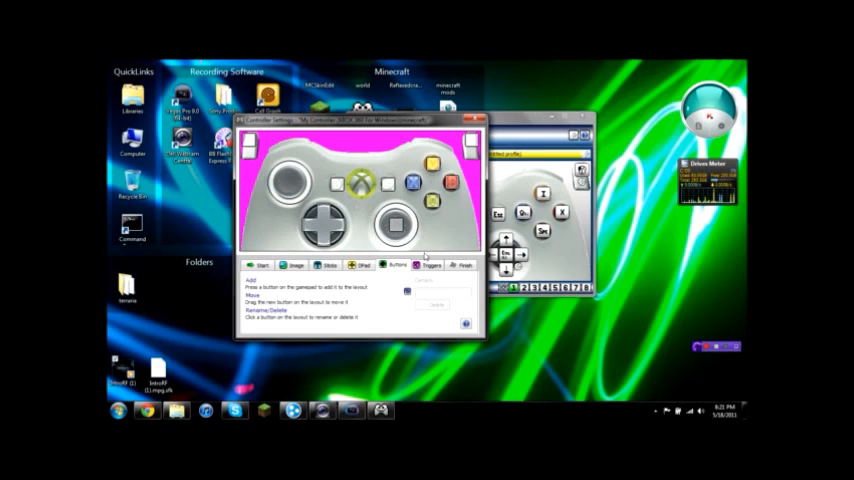
# Check Trigger Left and Trigger Right are enabled, then view the Finish page.
pyautogui.click(430, 265)
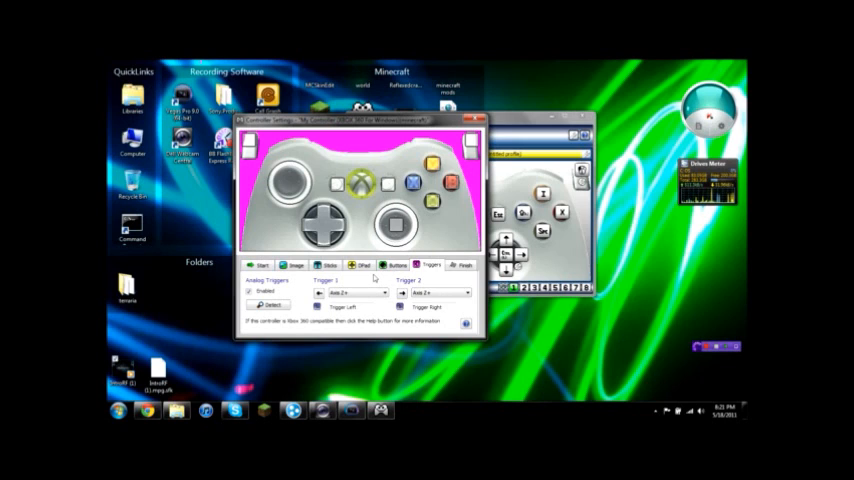
pyautogui.click(463, 264)
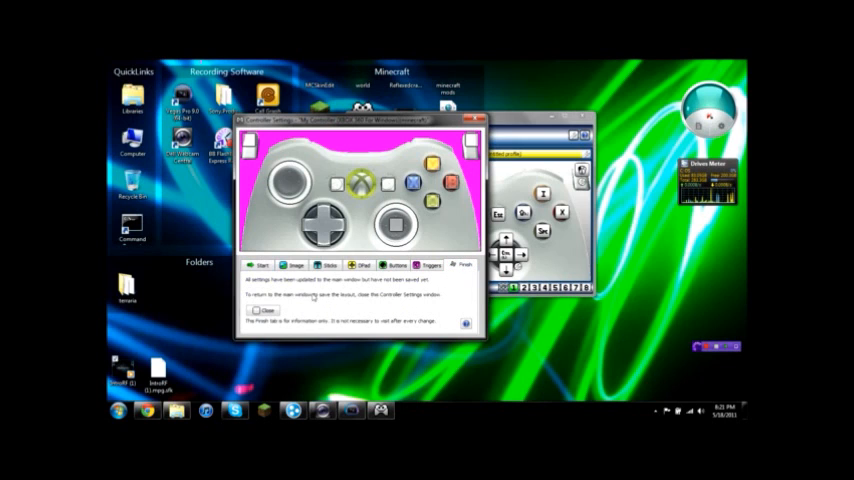
pyautogui.moveTo(312, 297)
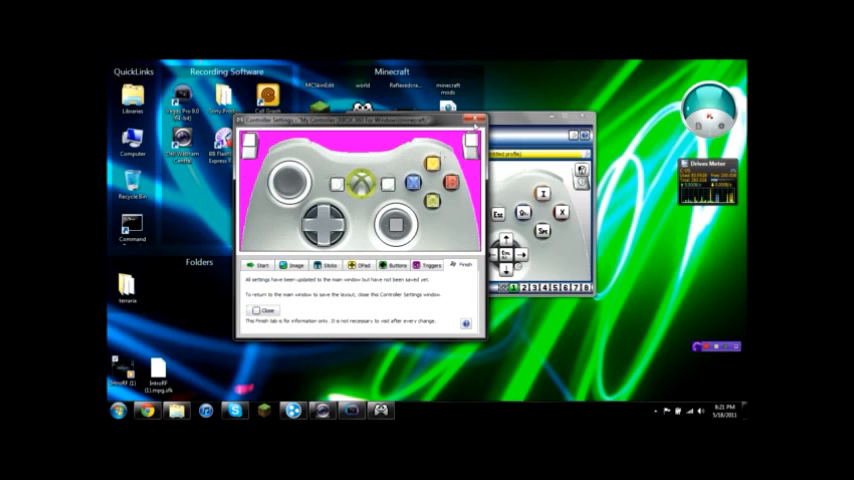